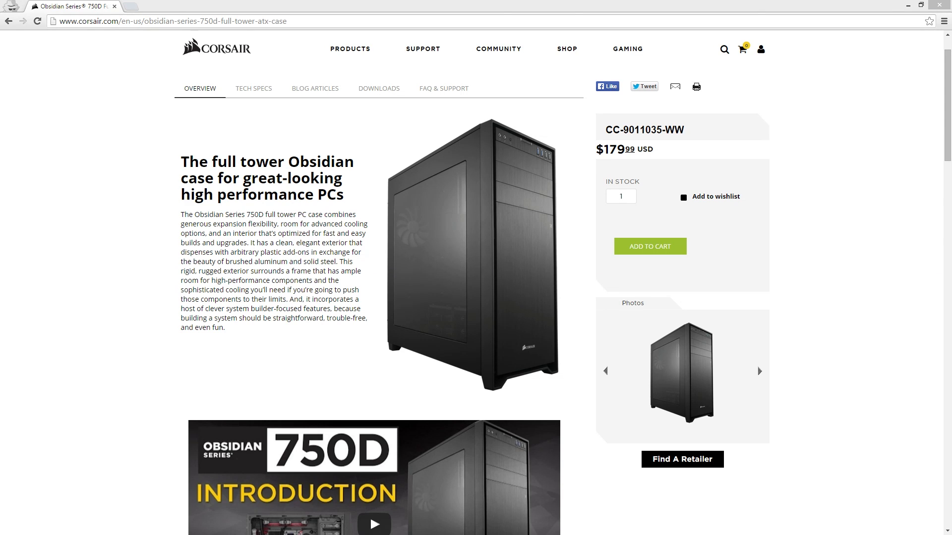
left_click(374, 524)
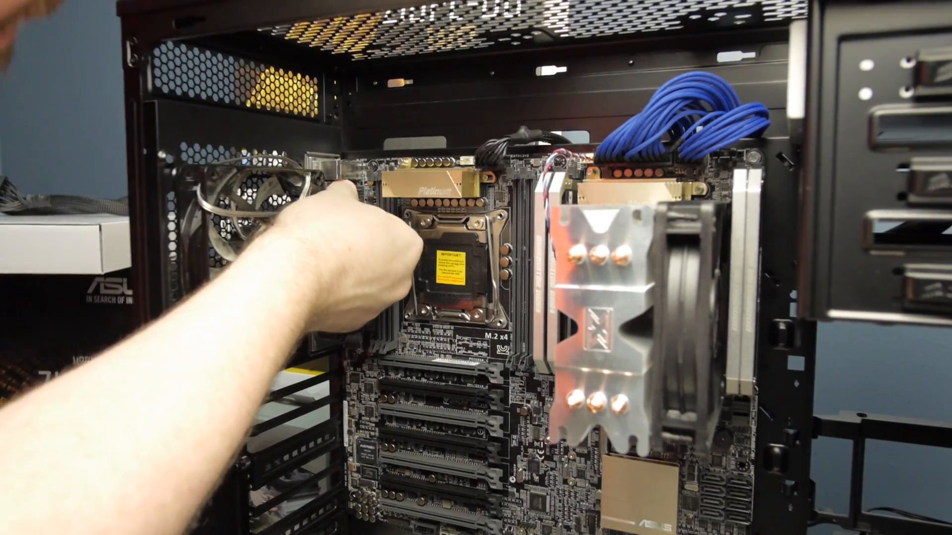